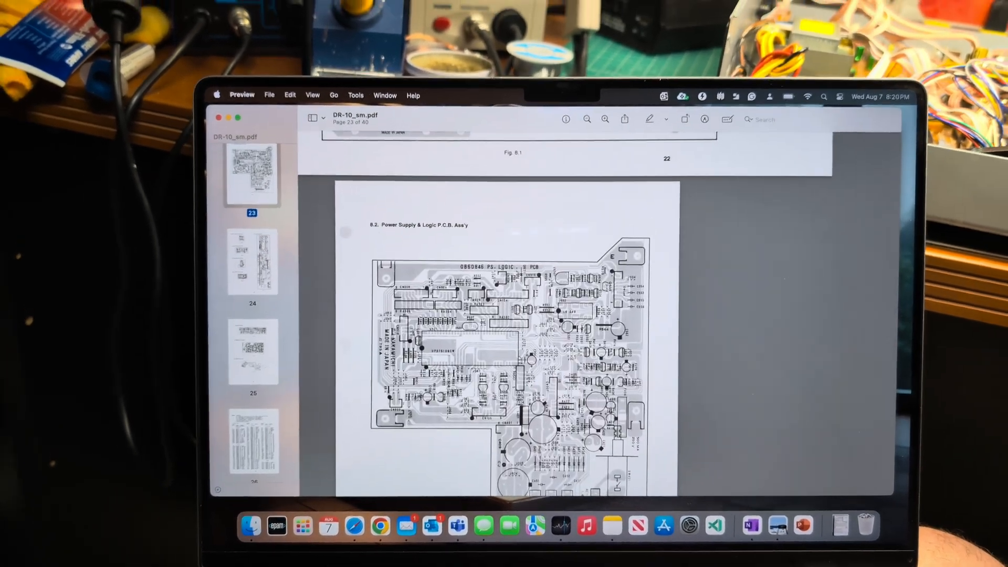
Scroll down through DR-10_sm.pdf to the large schematic on page 40
{"action": "scroll", "scroll_direction": "down", "scroll_amount": 3}
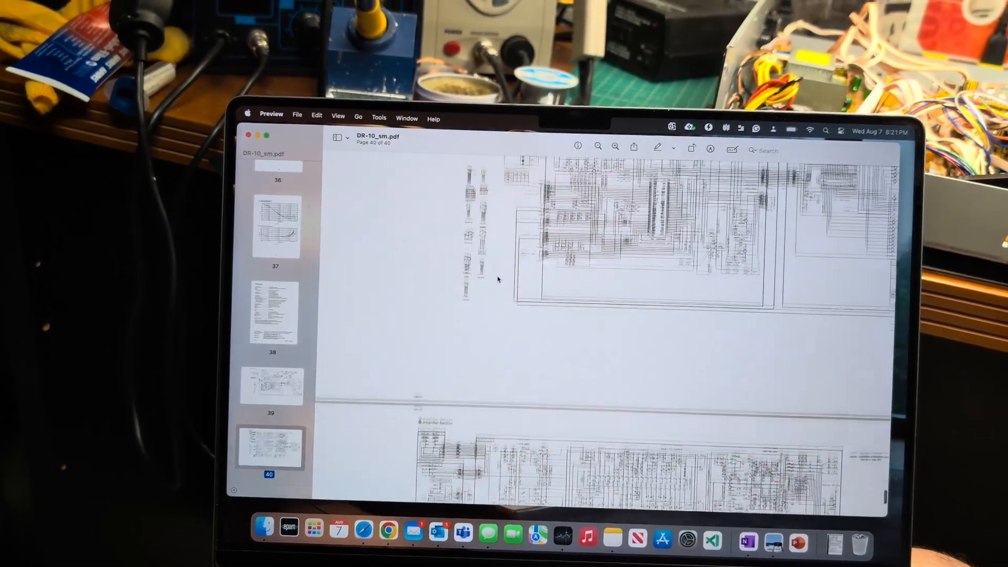
Return to page 23's Power Supply & Logic P.C.B. layout
{"action": "left_click", "coordinate": [271, 385]}
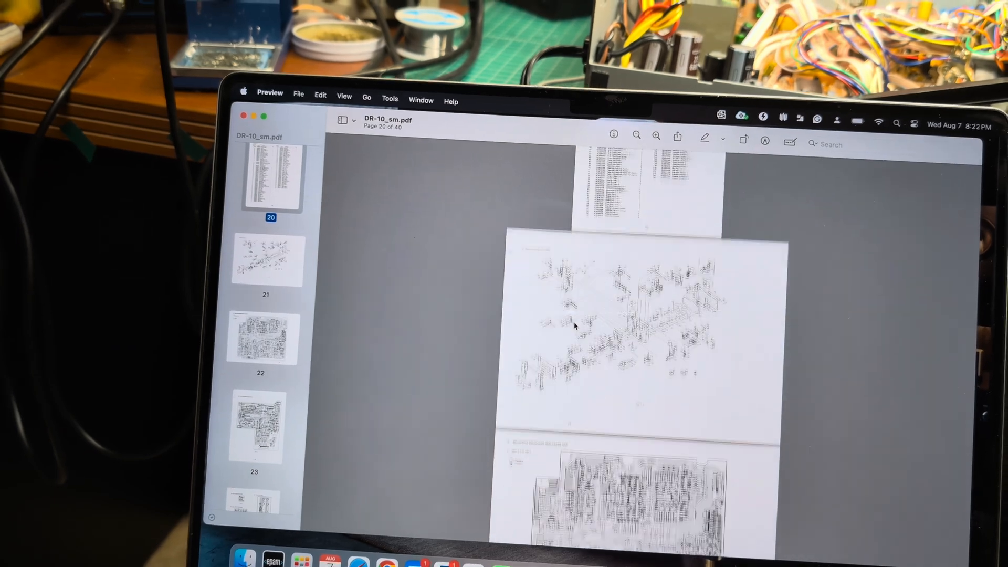
{"action": "scroll", "scroll_direction": "down", "scroll_amount": 3}
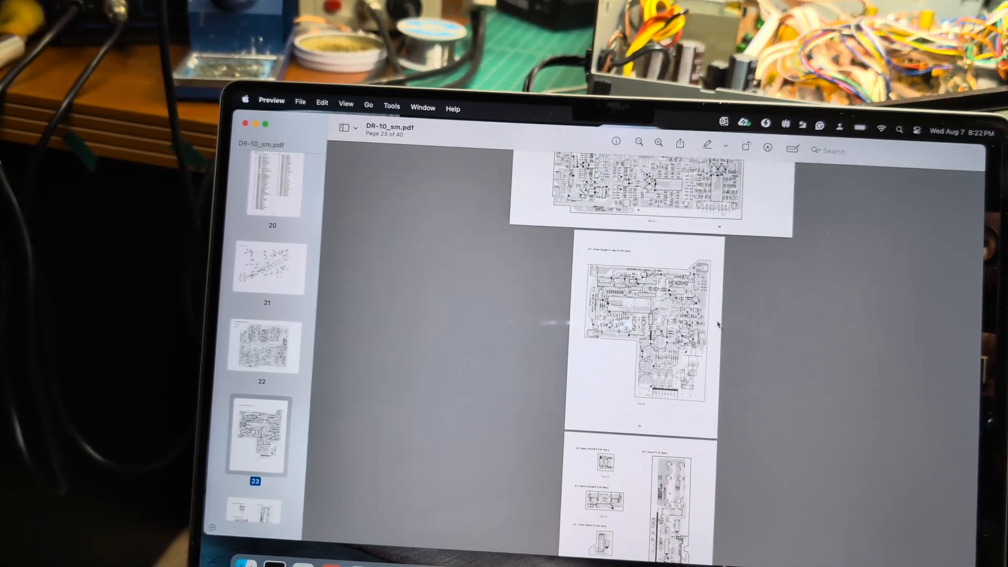